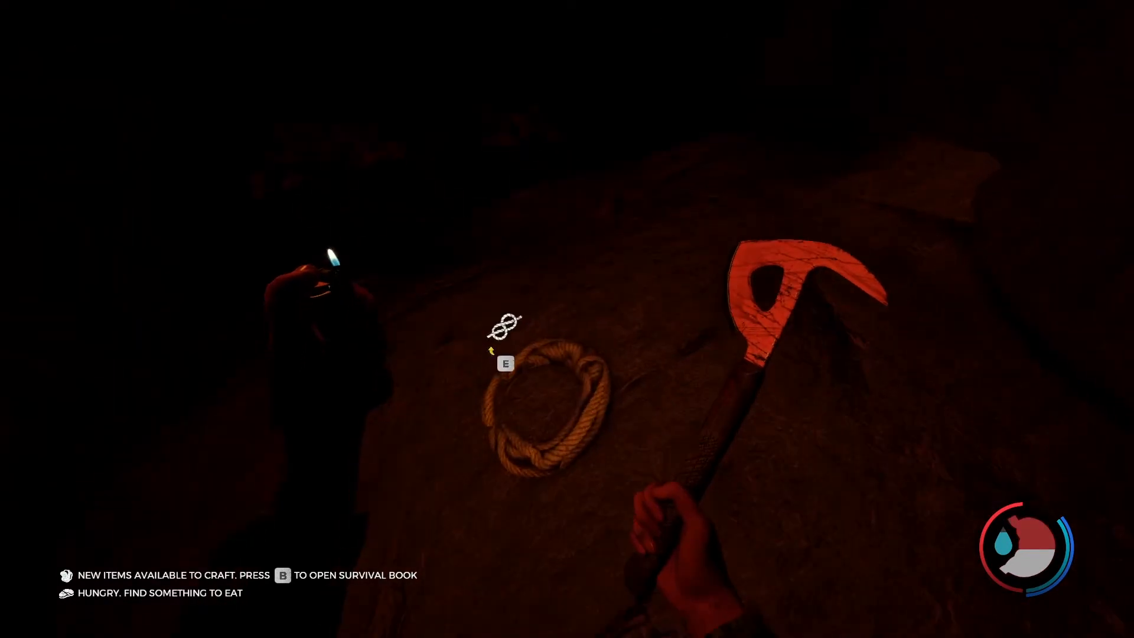
Interact with the coiled rope before heading past the bodies toward the candle-lit alcove.
key(e)
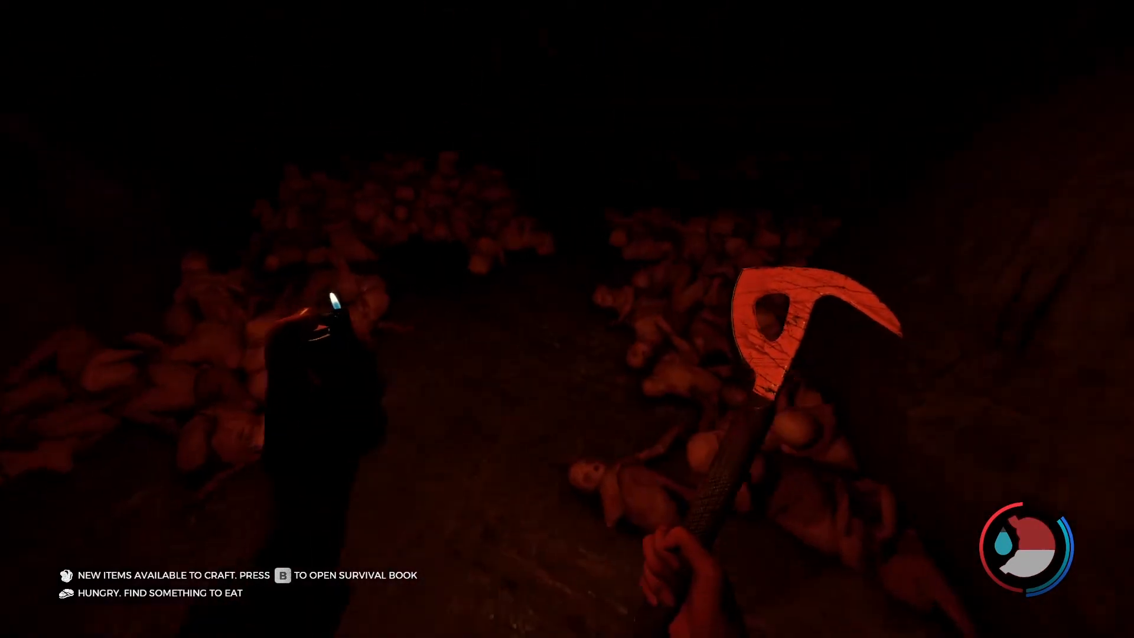
mouse_move(567, 319)
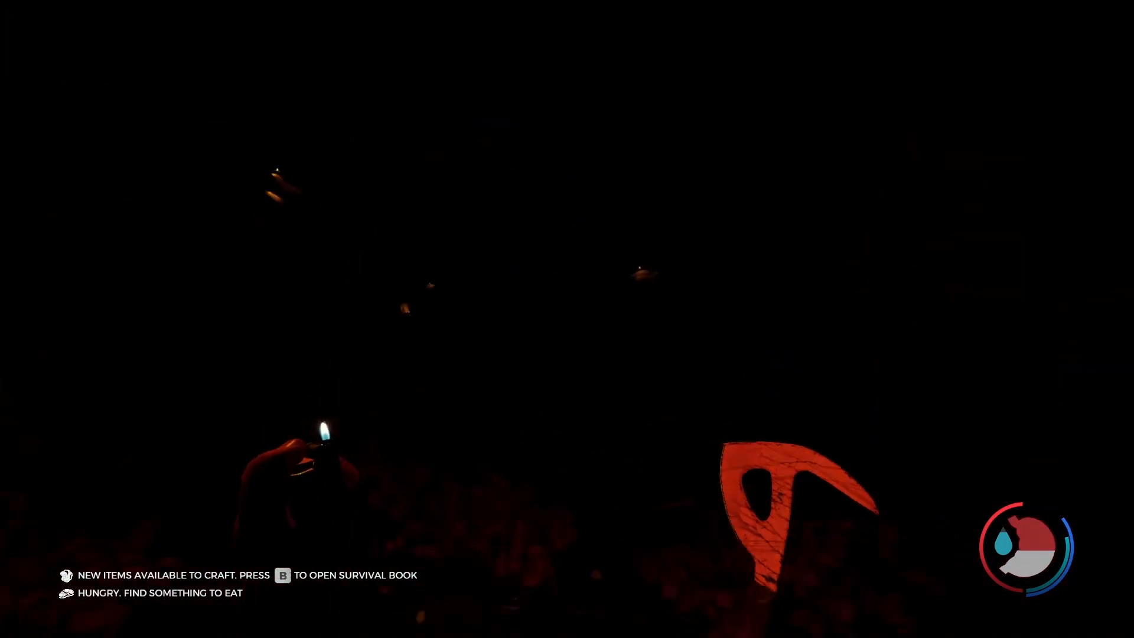
mouse_move(567, 319)
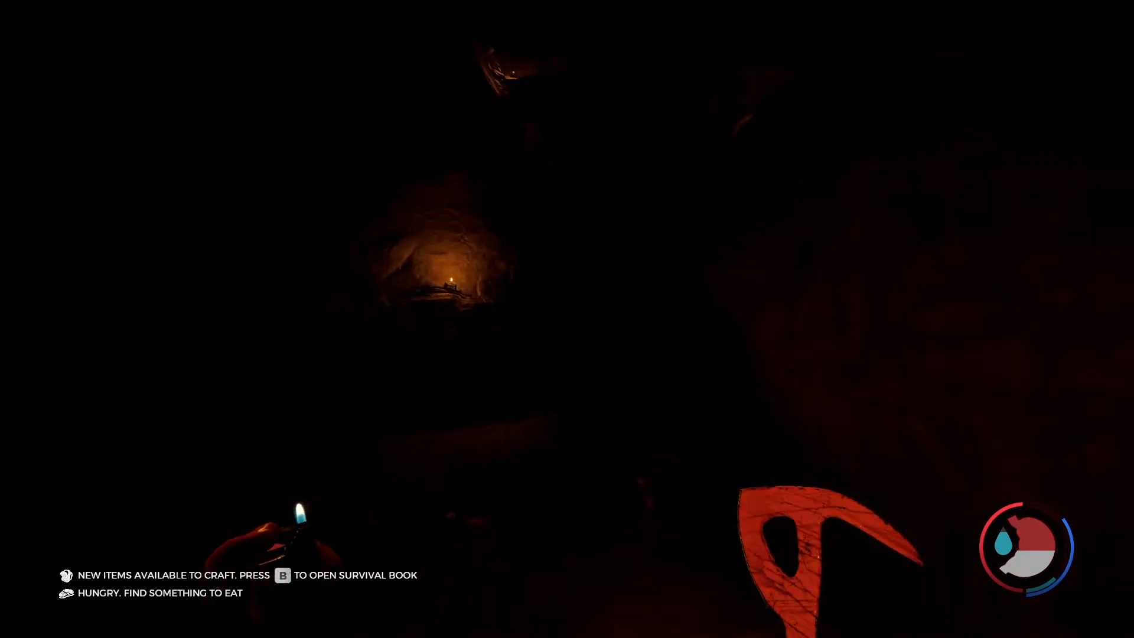
mouse_move(567, 319)
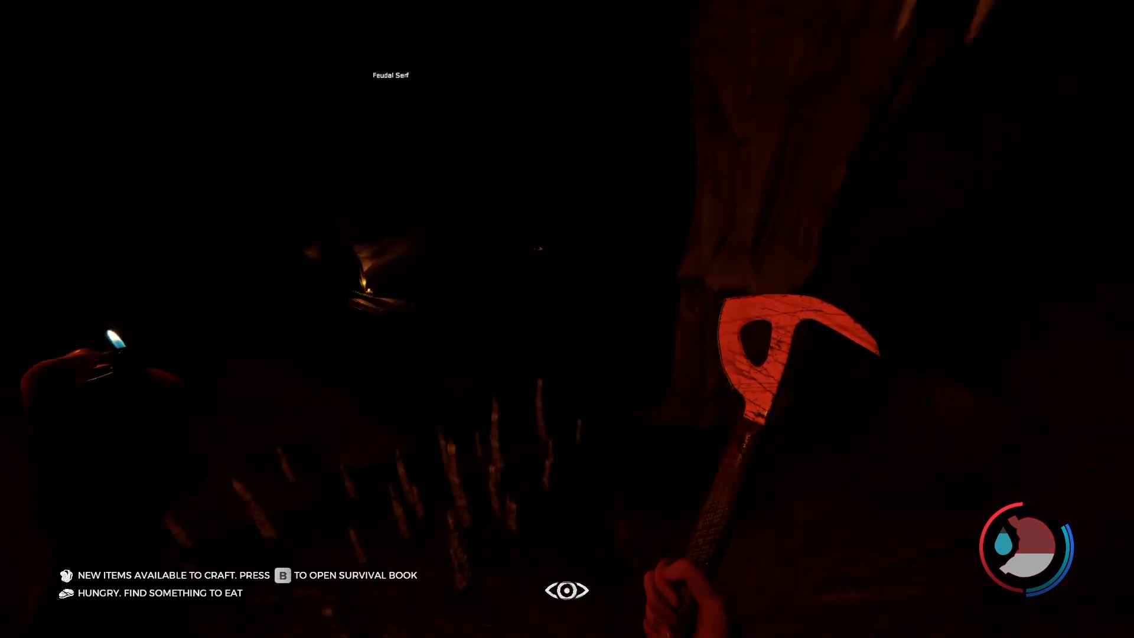
mouse_move(567, 318)
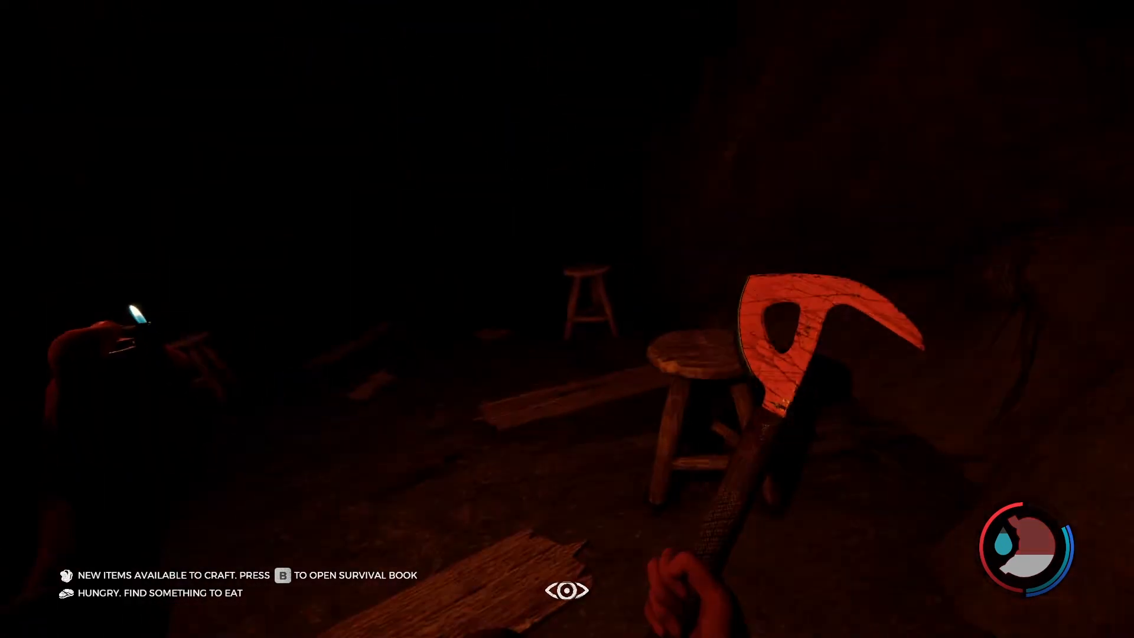
mouse_move(567, 319)
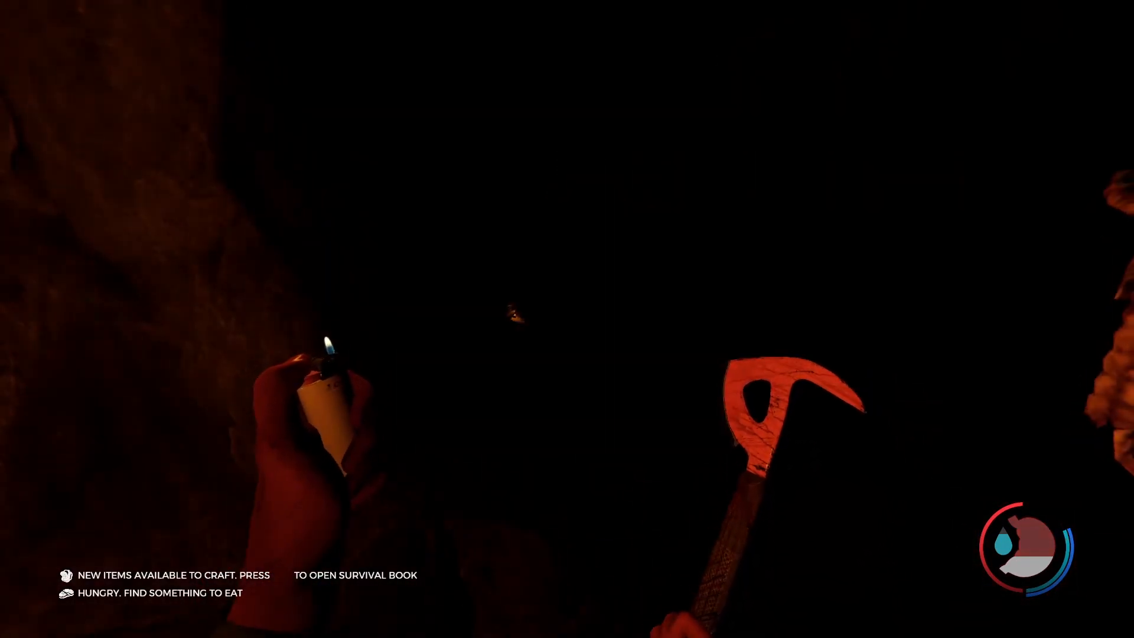
Open the inventory while walking along the cave toward the bags and red supply case.
key(i)
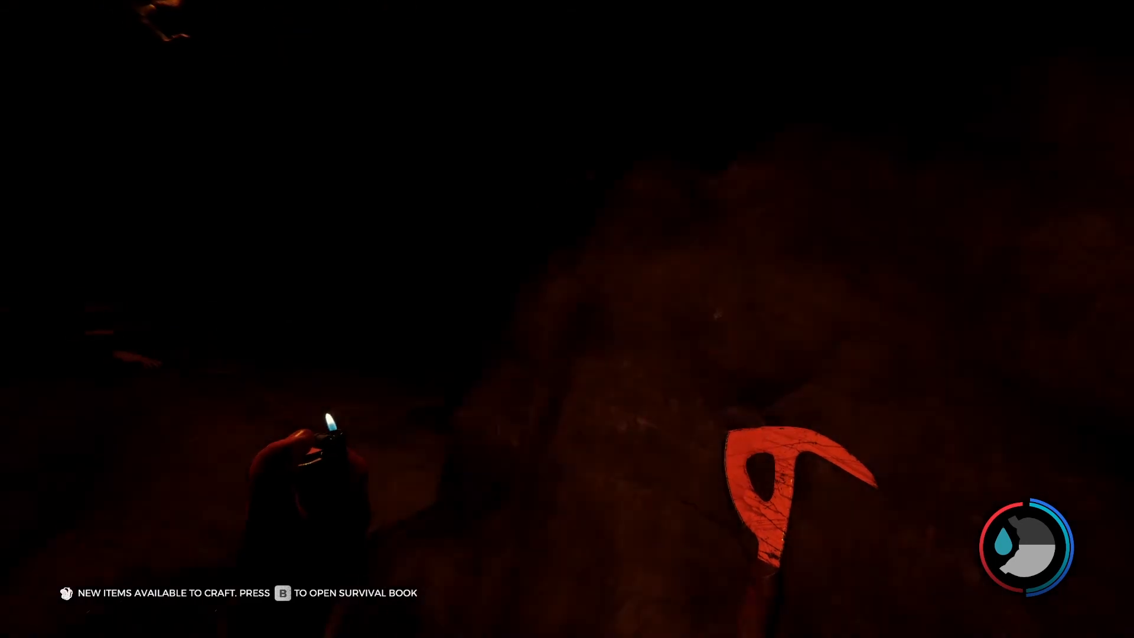
mouse_move(567, 319)
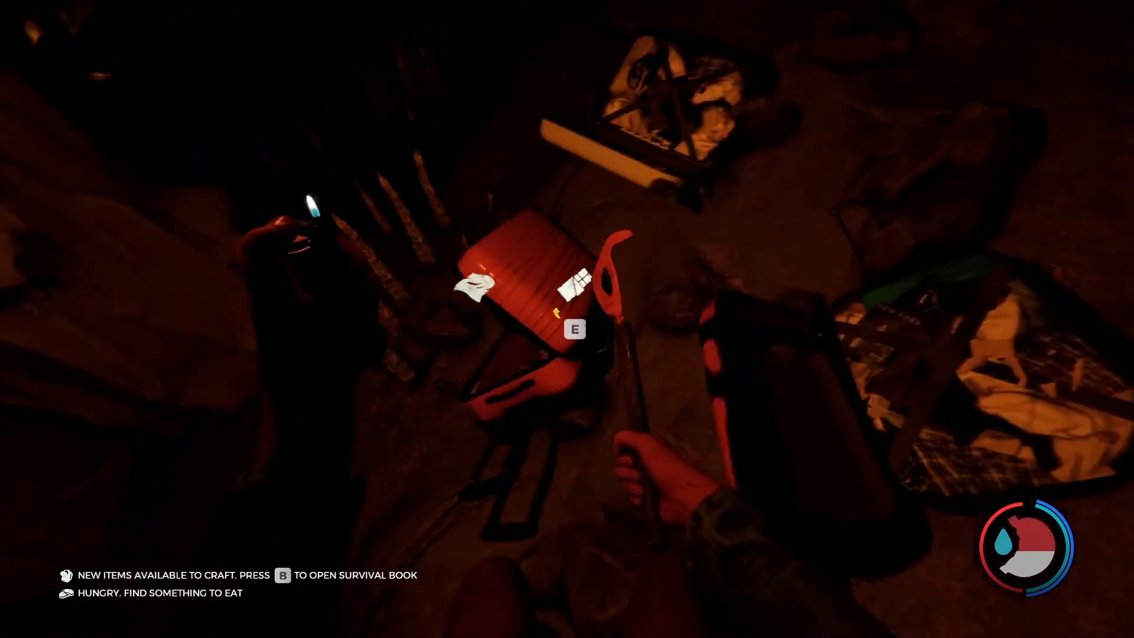
Pick up the supplies from the bag heap and red case.
key(e)
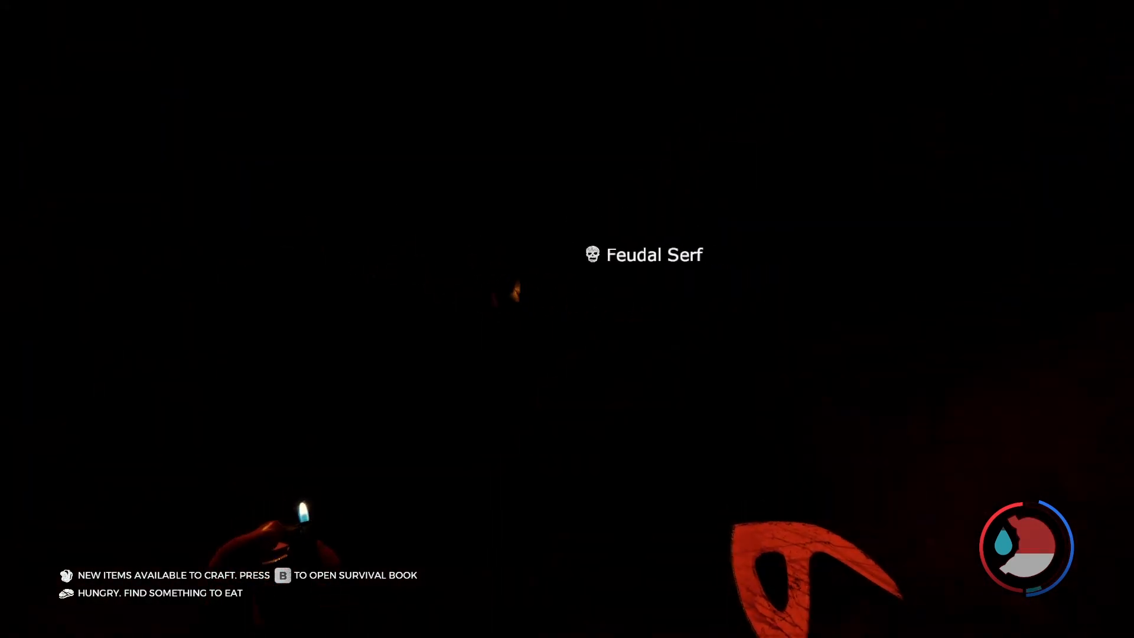
mouse_move(567, 319)
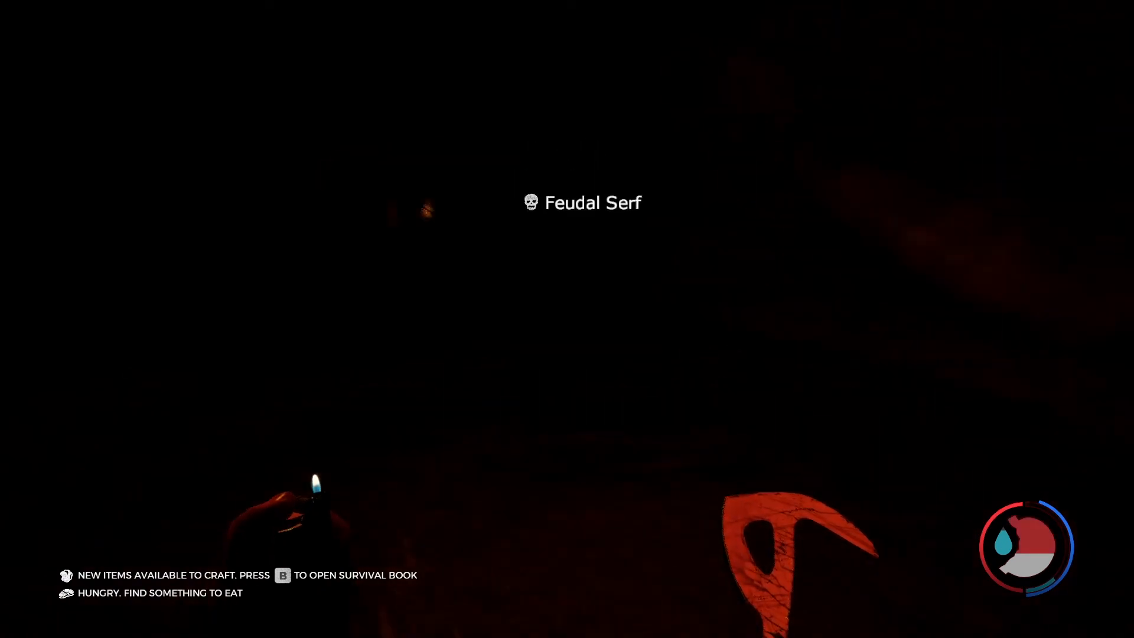